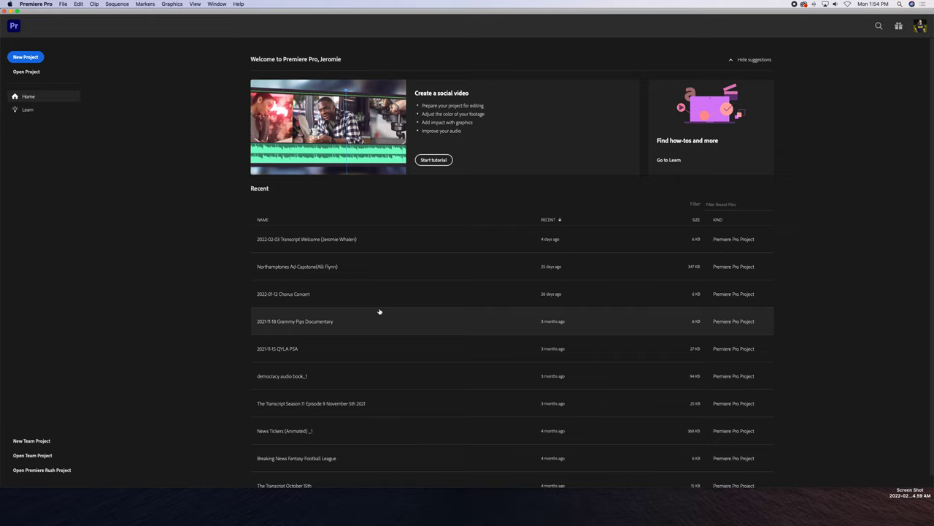
mouse_move(360, 312)
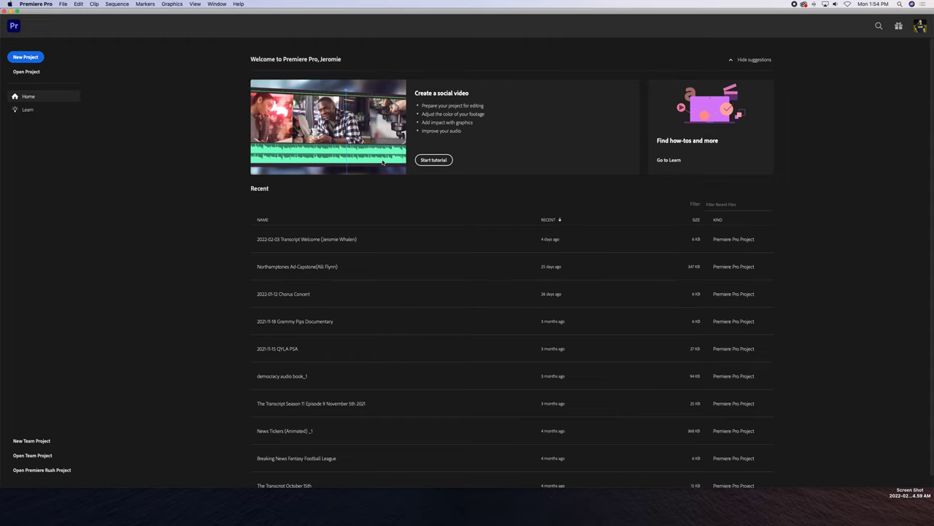
mouse_move(349, 177)
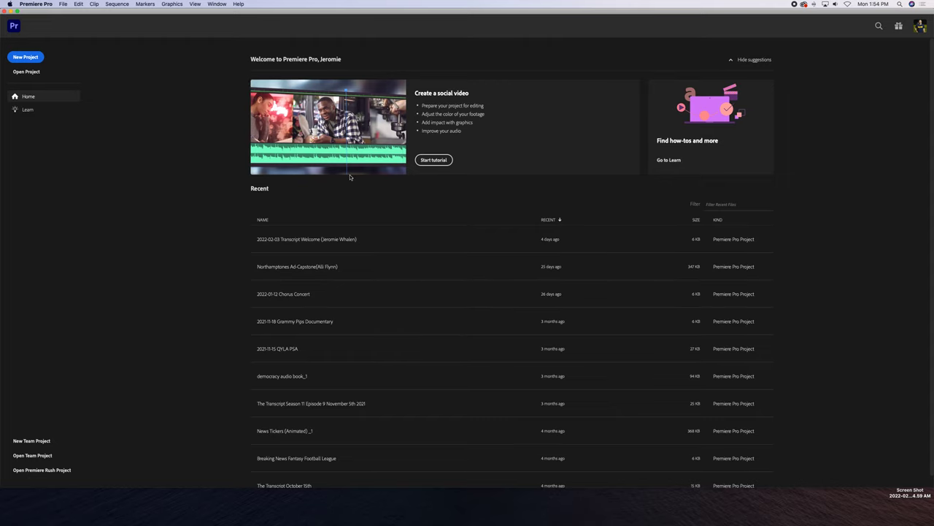
mouse_move(395, 404)
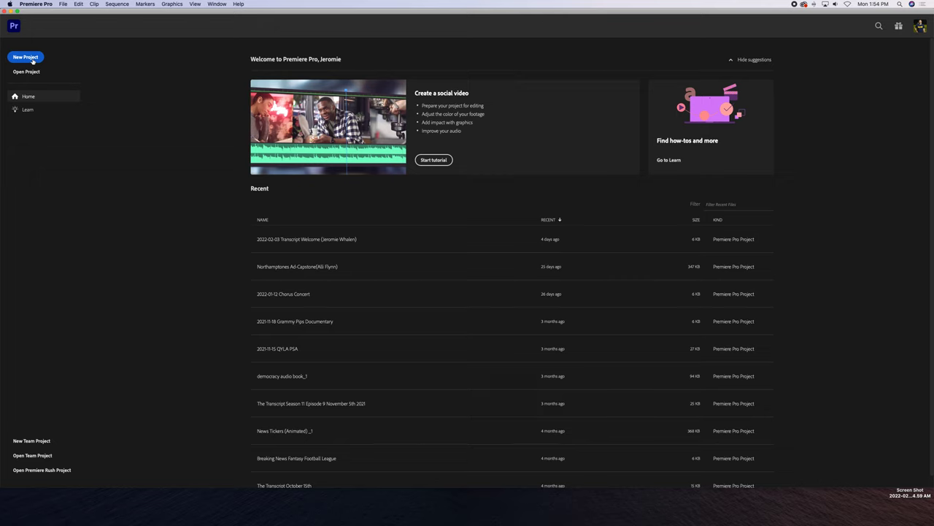
- Look through the File menu and inspect the Scene Practice folder's subfolders in a file browser
left_click(63, 4)
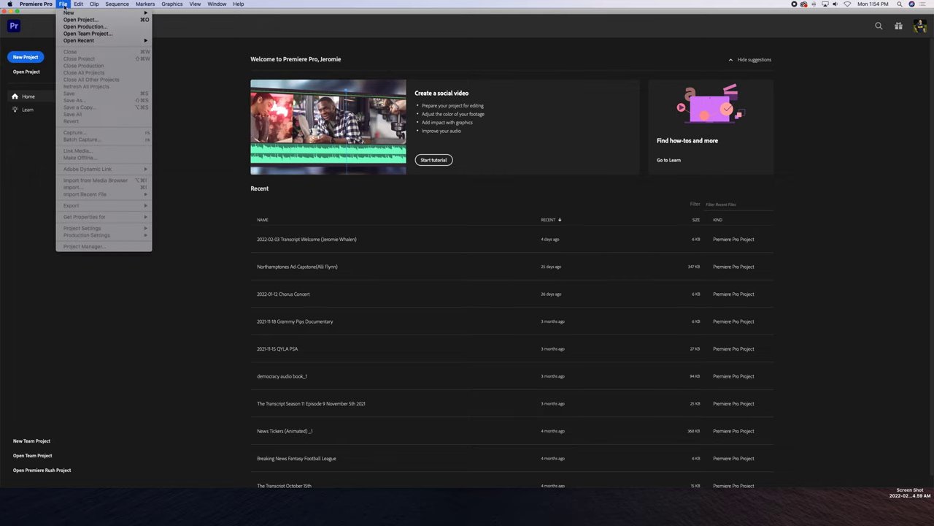
mouse_move(68, 13)
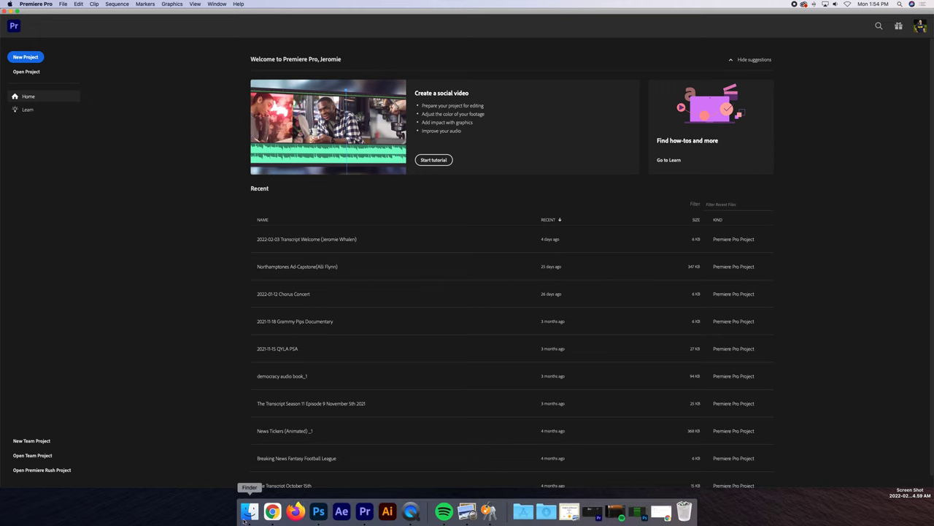
left_click(250, 511)
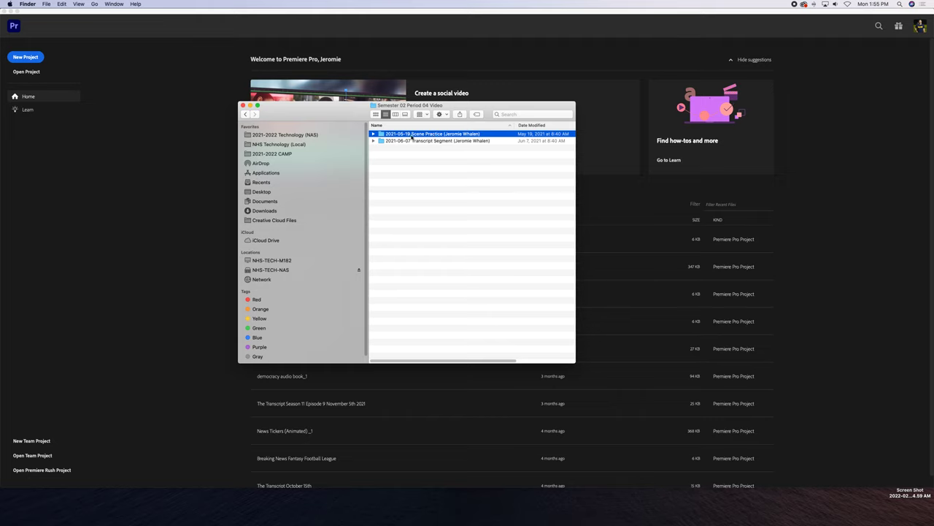
left_click(374, 134)
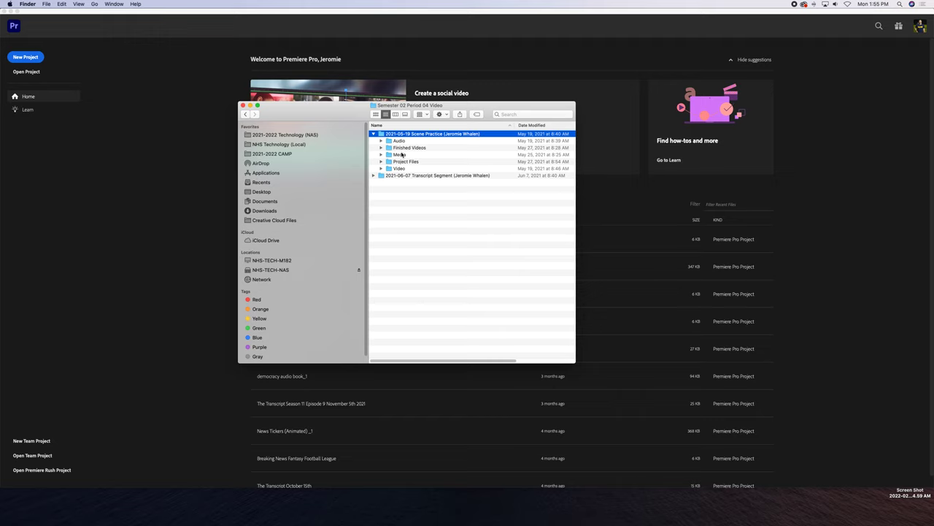
mouse_move(400, 168)
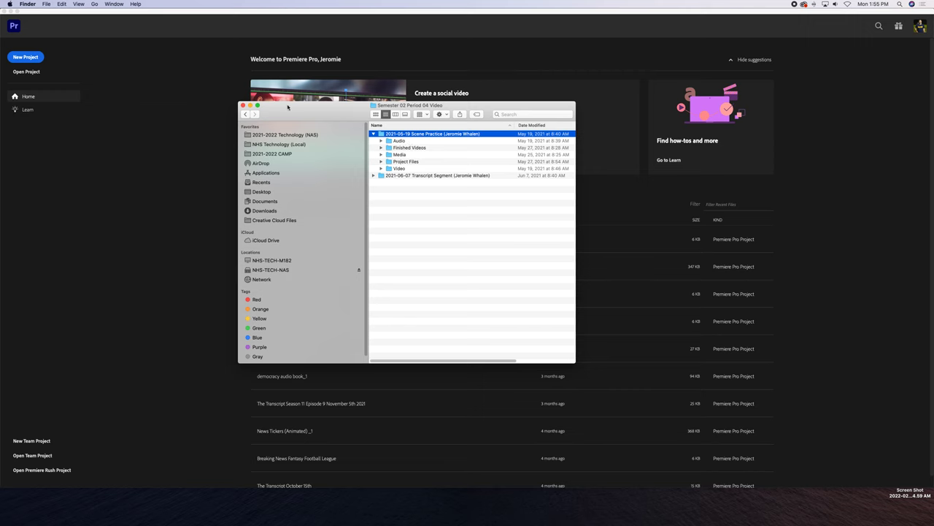
left_click(243, 105)
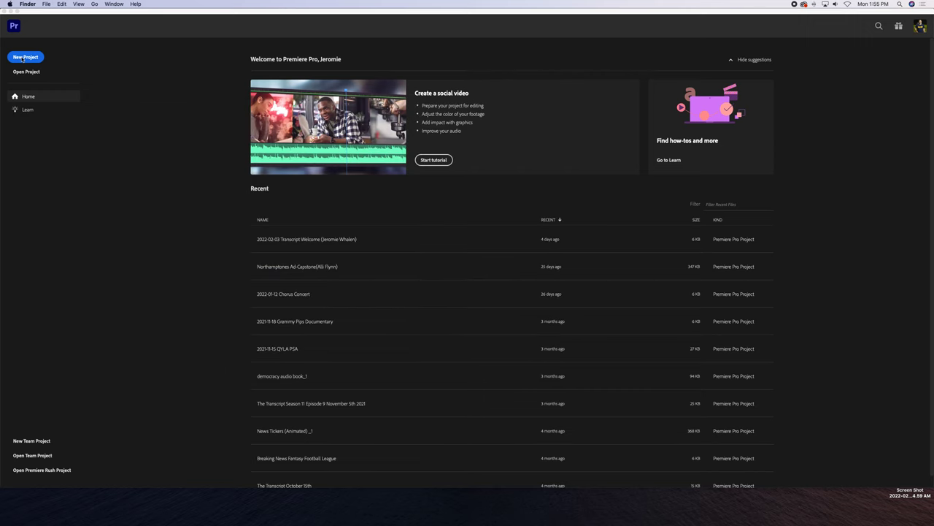
- Start a new project named '2022-02-07 Scene Practice (Jeromie Whalen)'
left_click(26, 57)
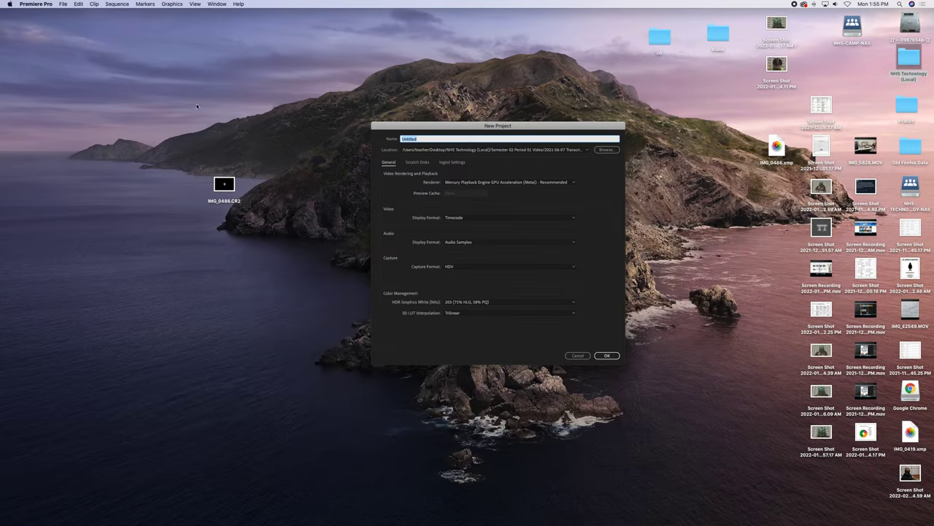
mouse_move(324, 122)
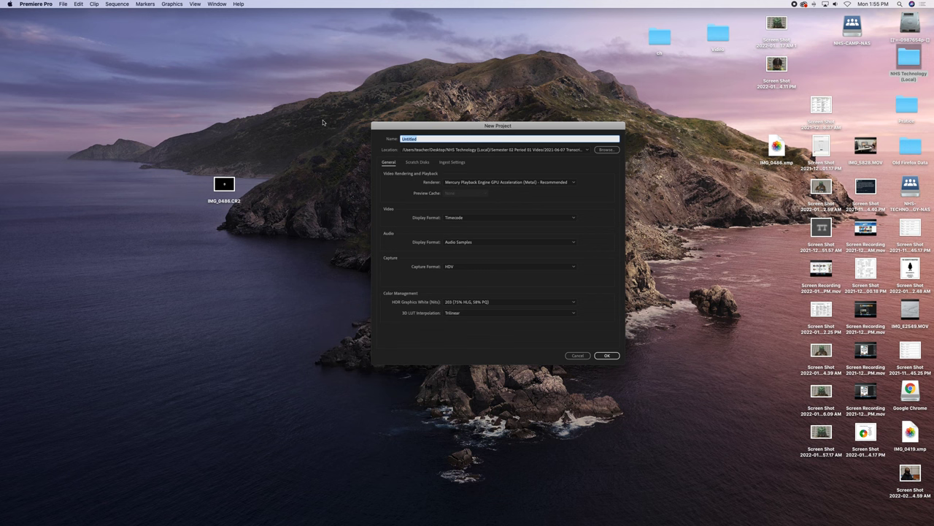
type("2022-02-07 S")
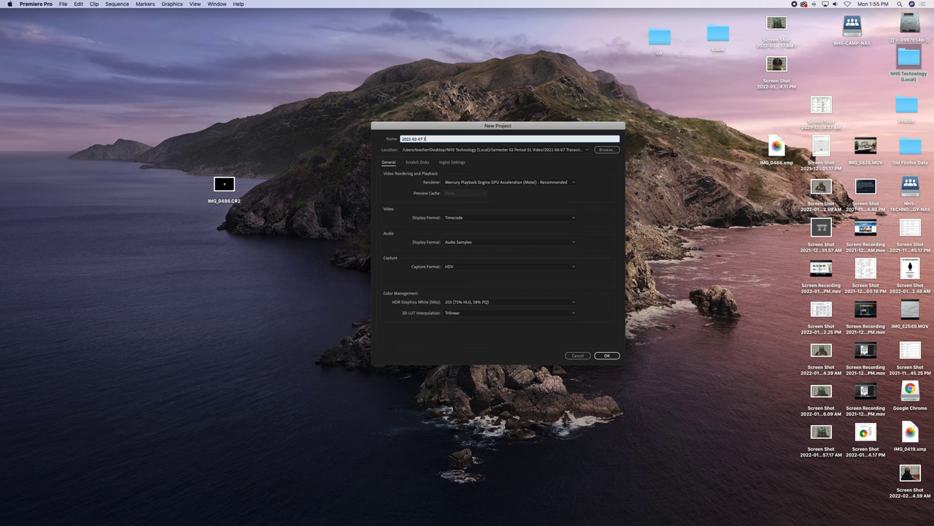
type("cene Practice")
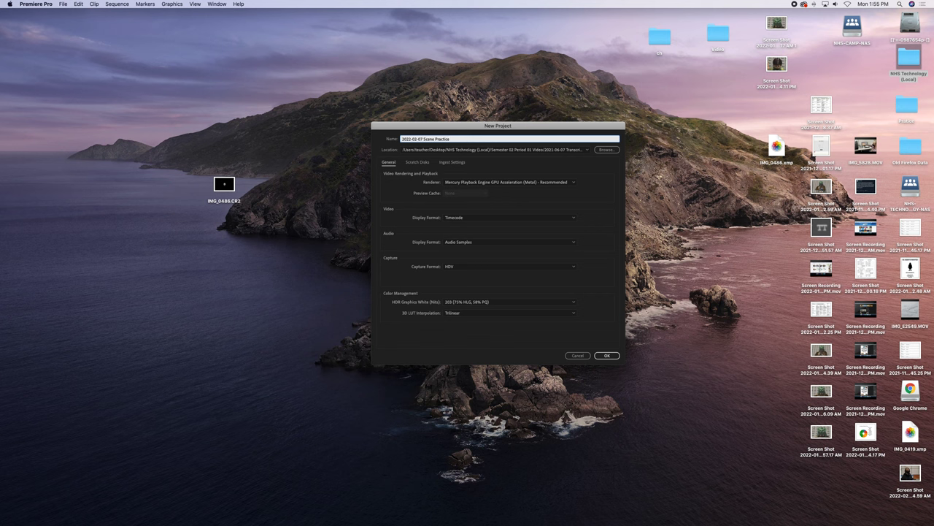
type("(Jerome Whalen)")
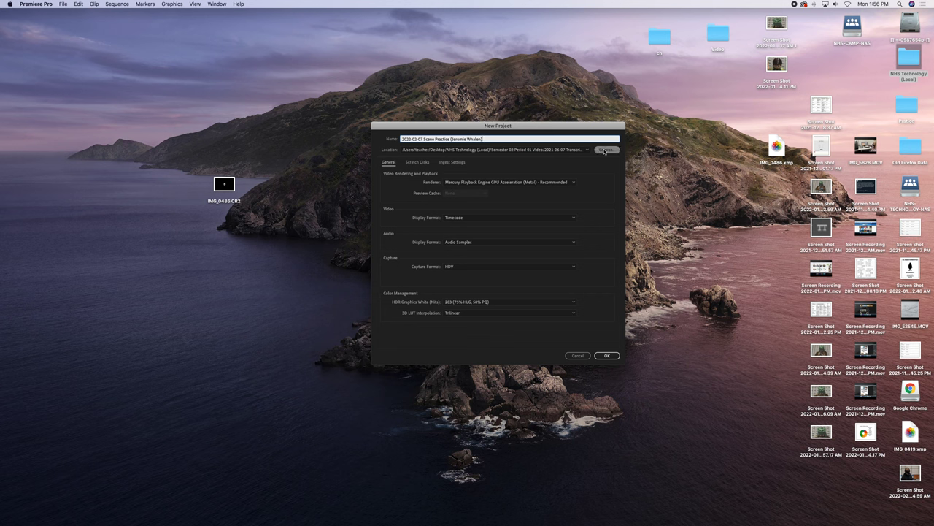
- Browse into Scene Practice > Project Files and choose it as the save location
left_click(605, 150)
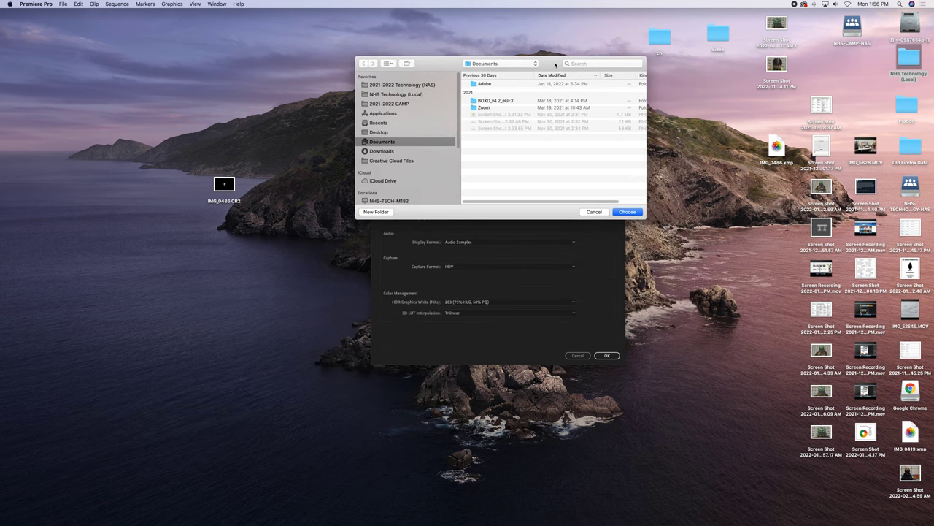
mouse_move(414, 97)
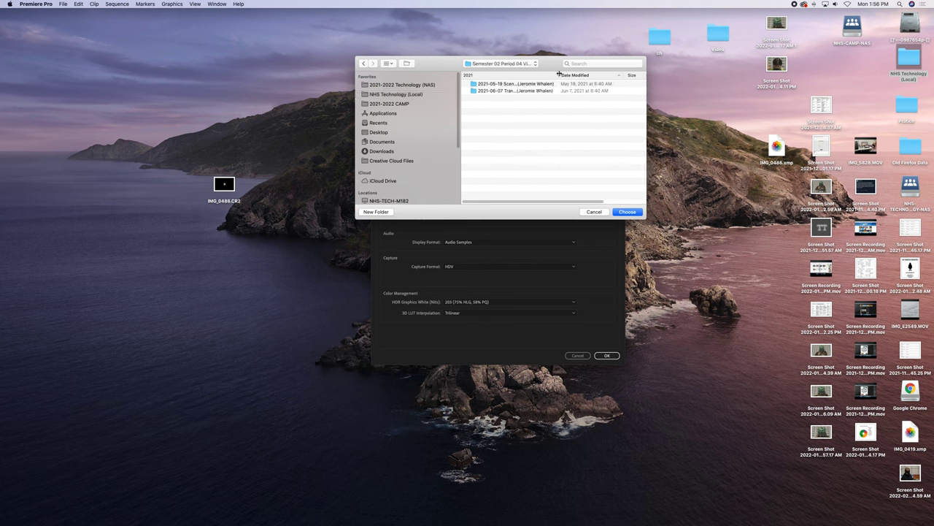
double_click(515, 83)
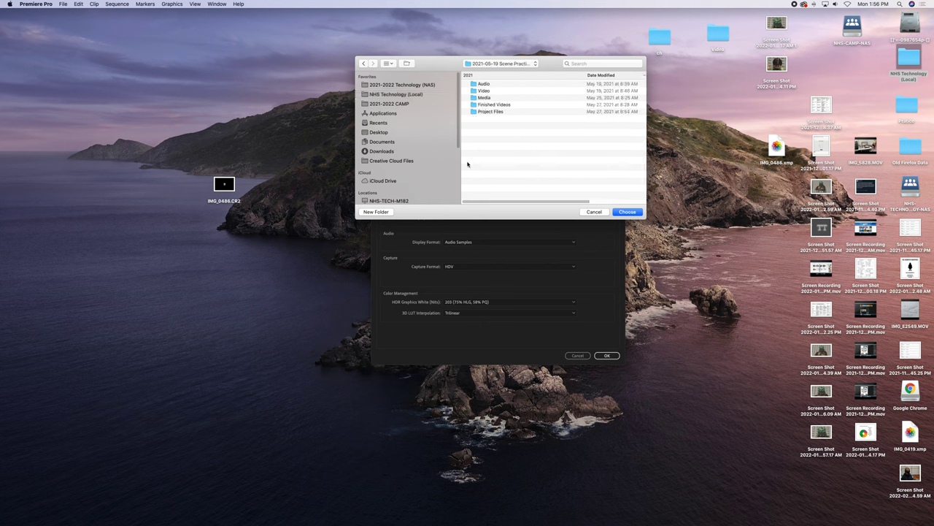
mouse_move(473, 129)
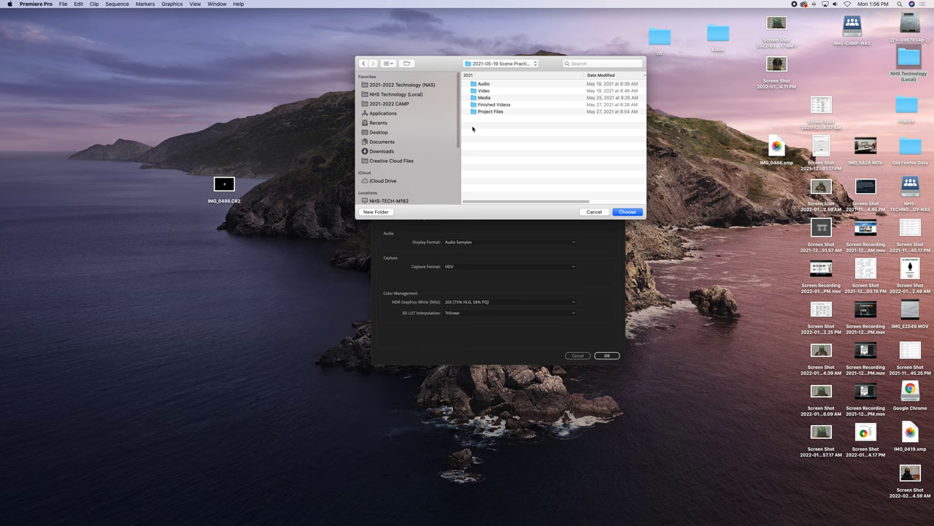
mouse_move(488, 114)
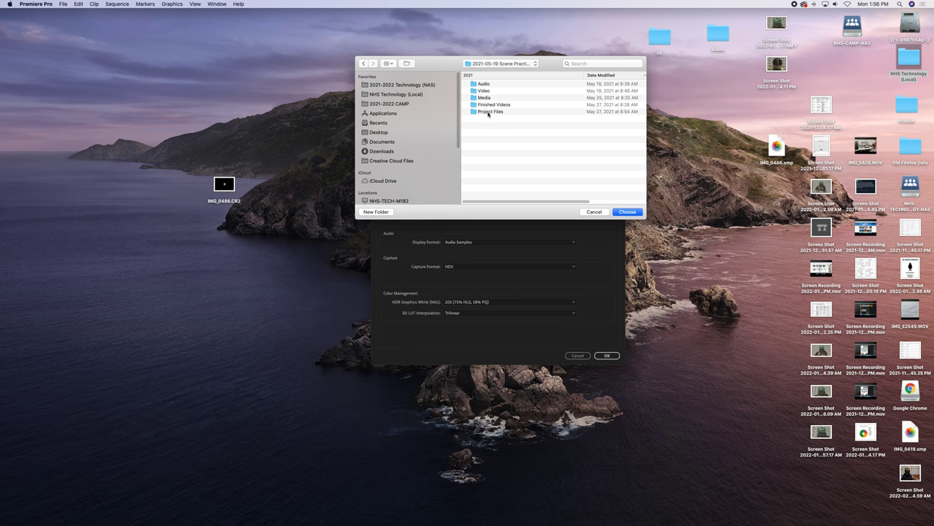
double_click(490, 111)
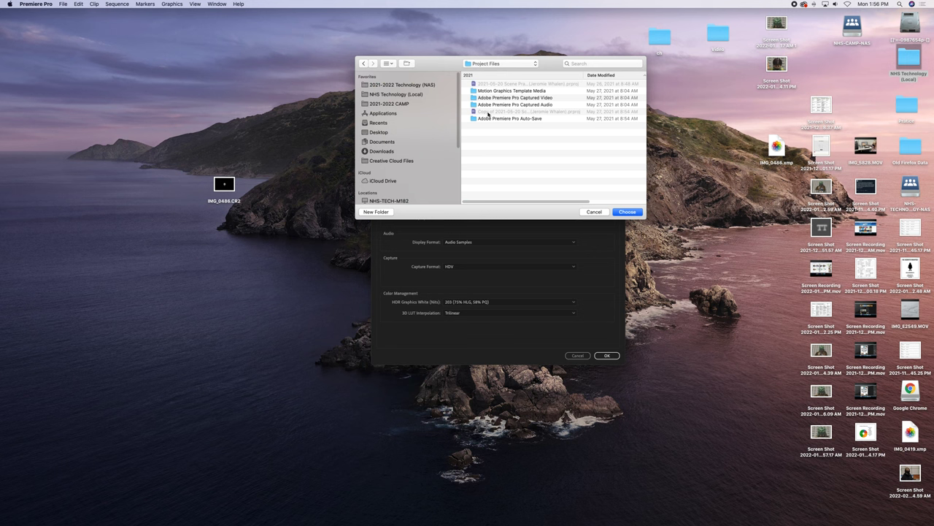
left_click(626, 211)
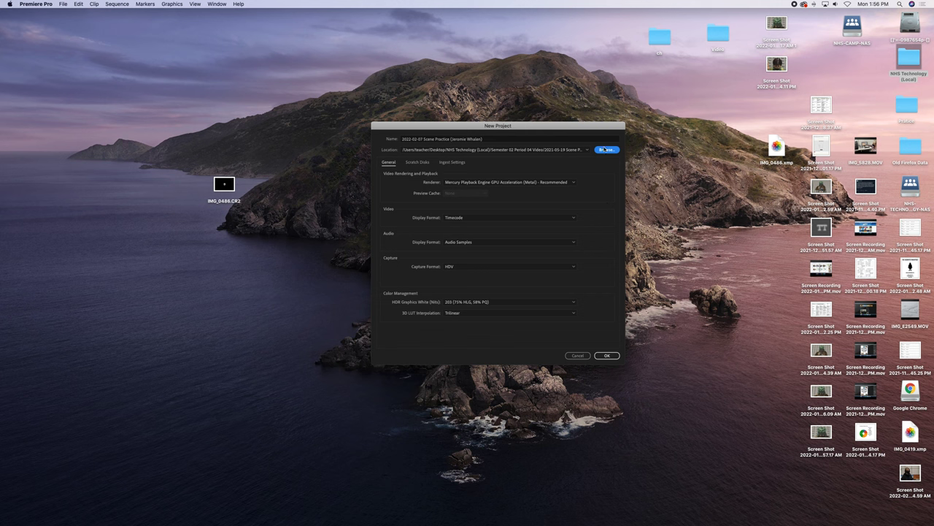
mouse_move(606, 356)
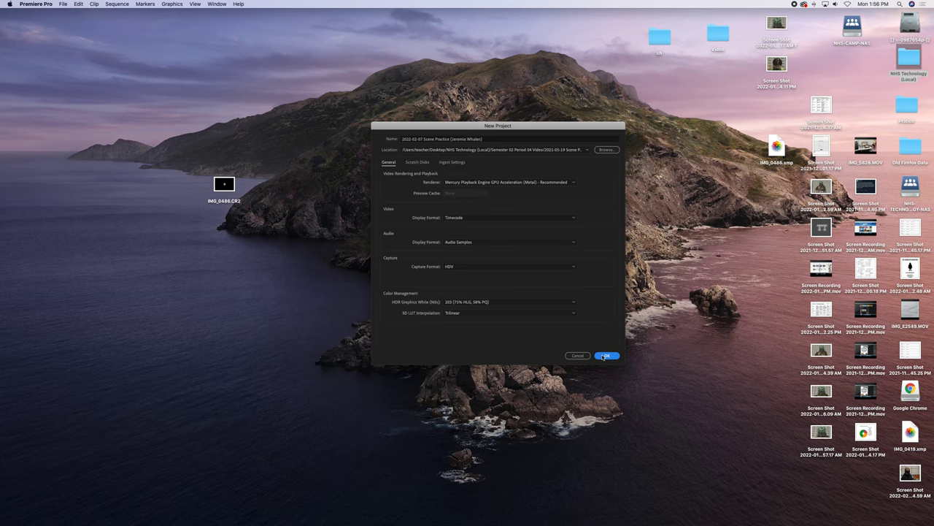
- Confirm the New Project dialog to create the empty 2022-02-07 Scene Practice project
left_click(607, 356)
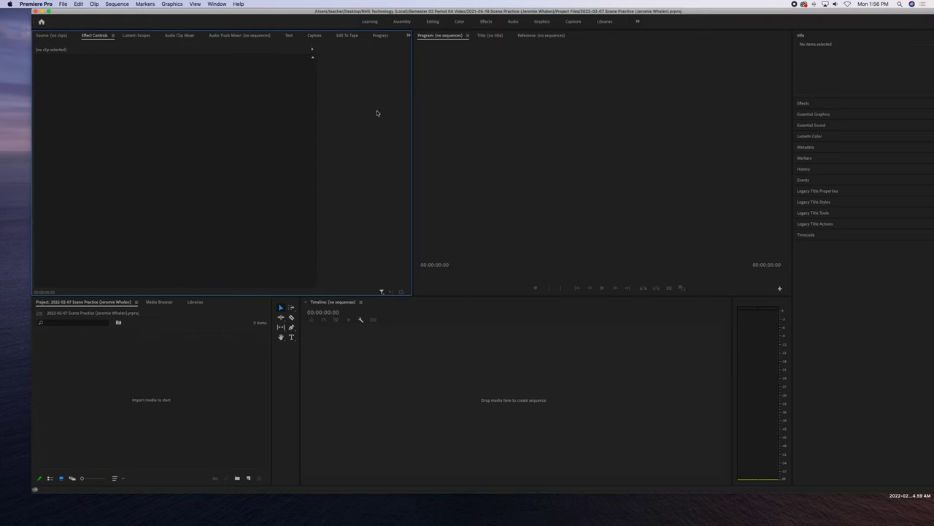